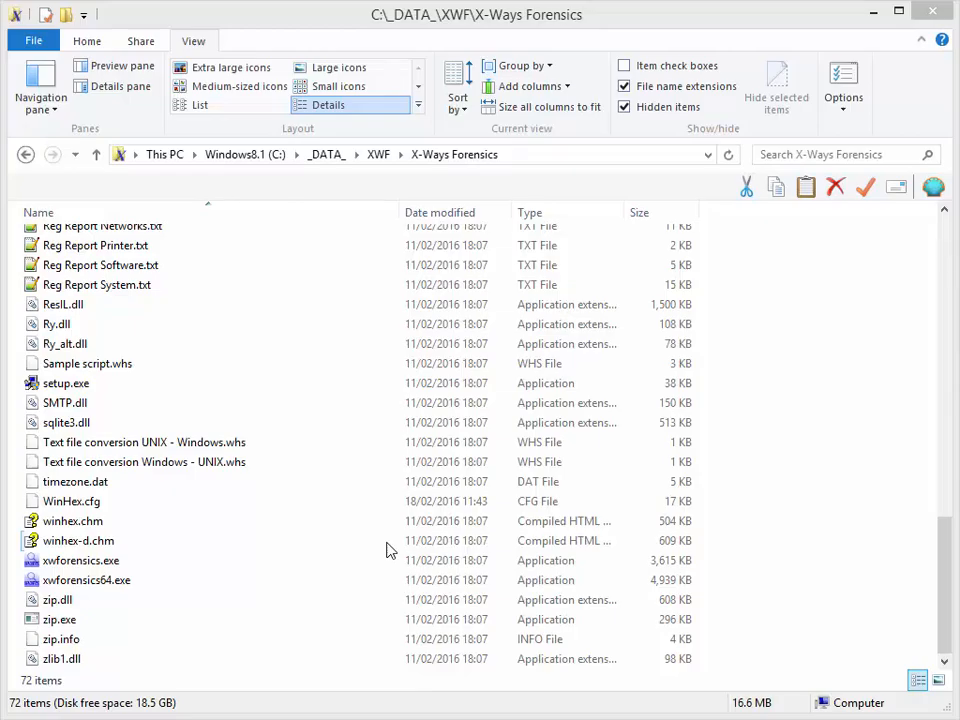
# Step: Duplicate xwforensics.exe in the same folder and name the 3,615 KB copy winhex.exe
pyautogui.click(80, 560)
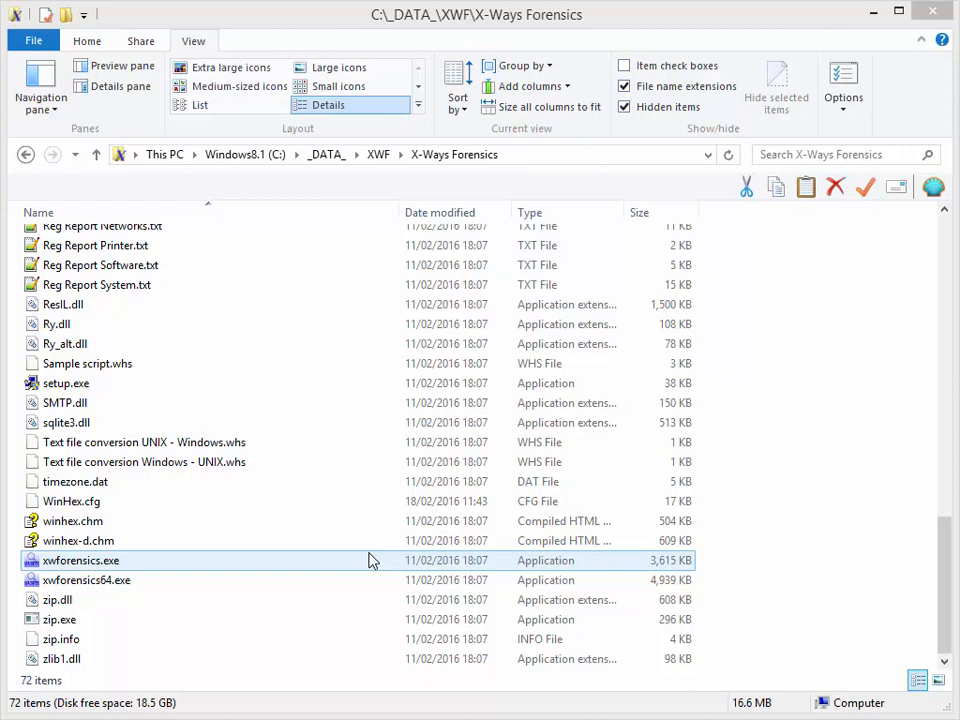
pyautogui.moveTo(364, 572)
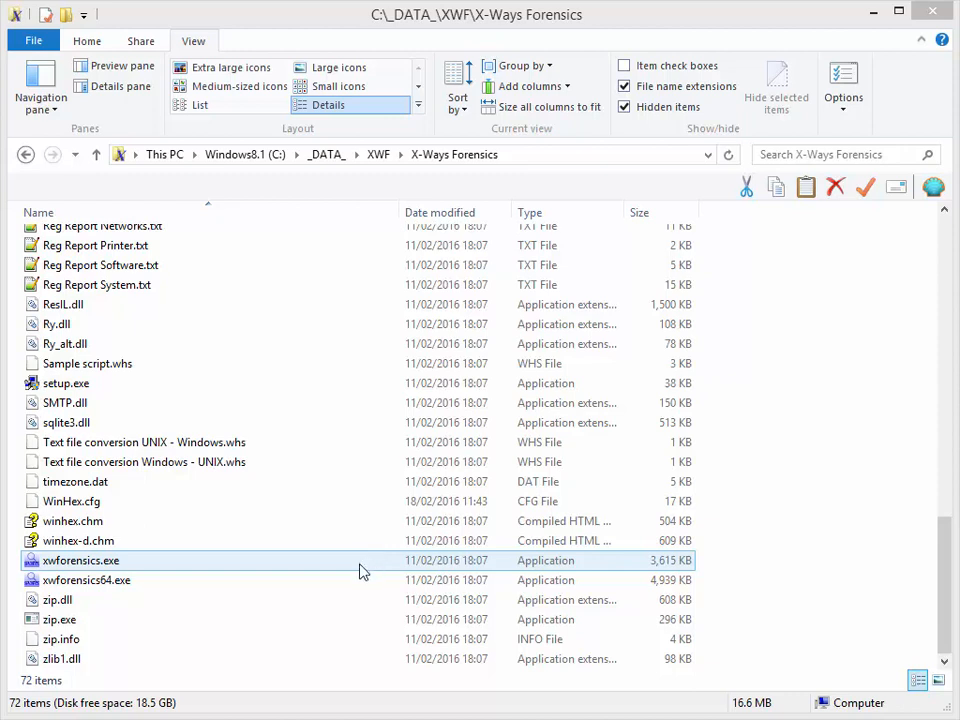
pyautogui.moveTo(88, 568)
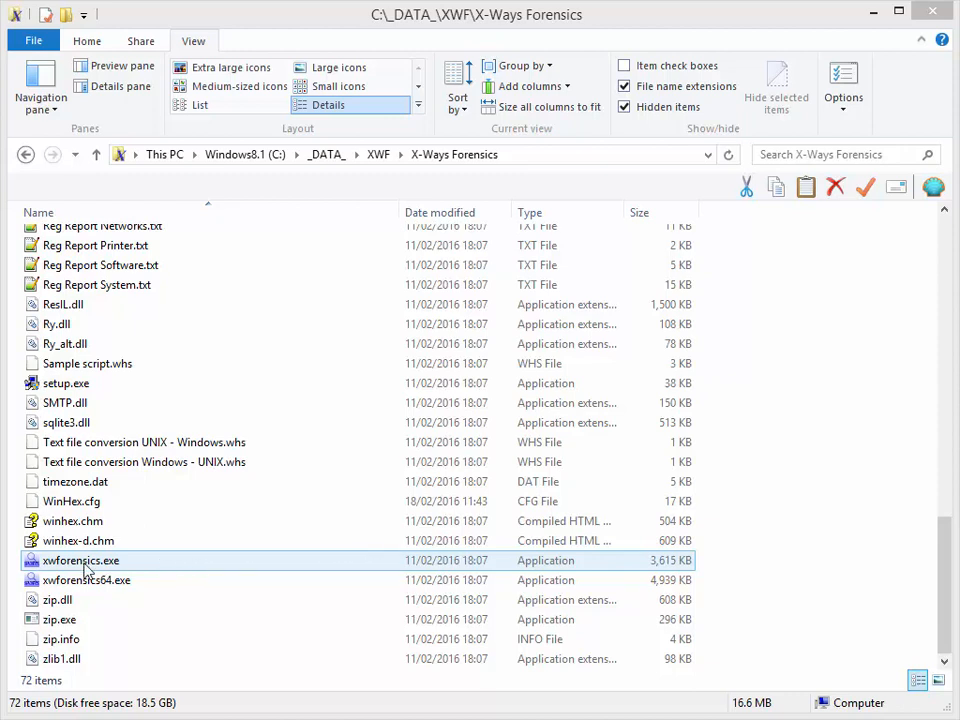
pyautogui.click(80, 560)
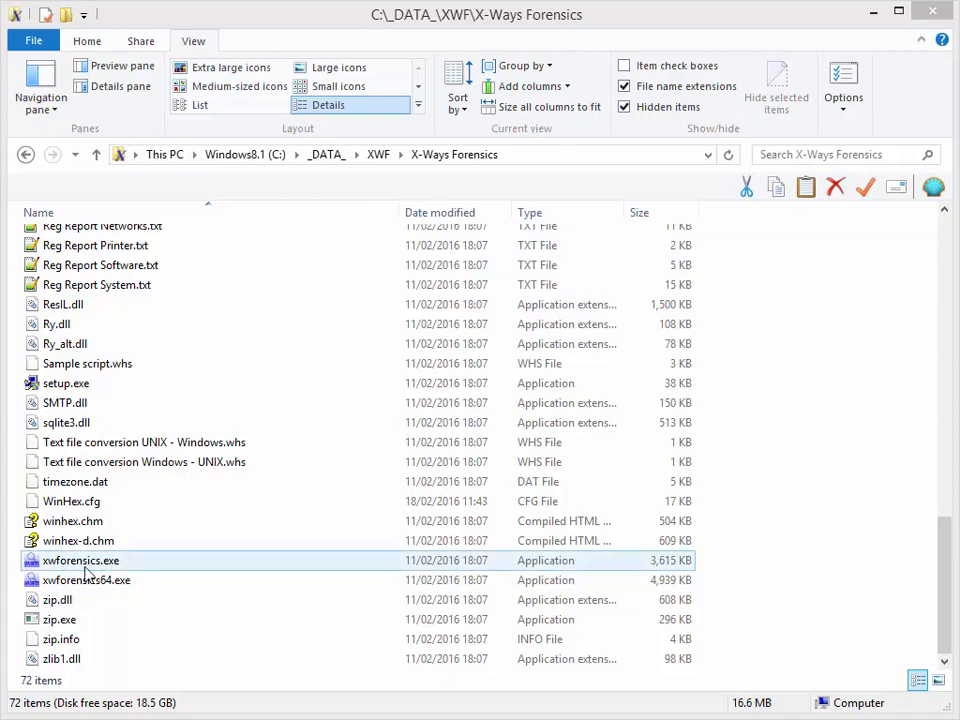
pyautogui.doubleClick(80, 560)
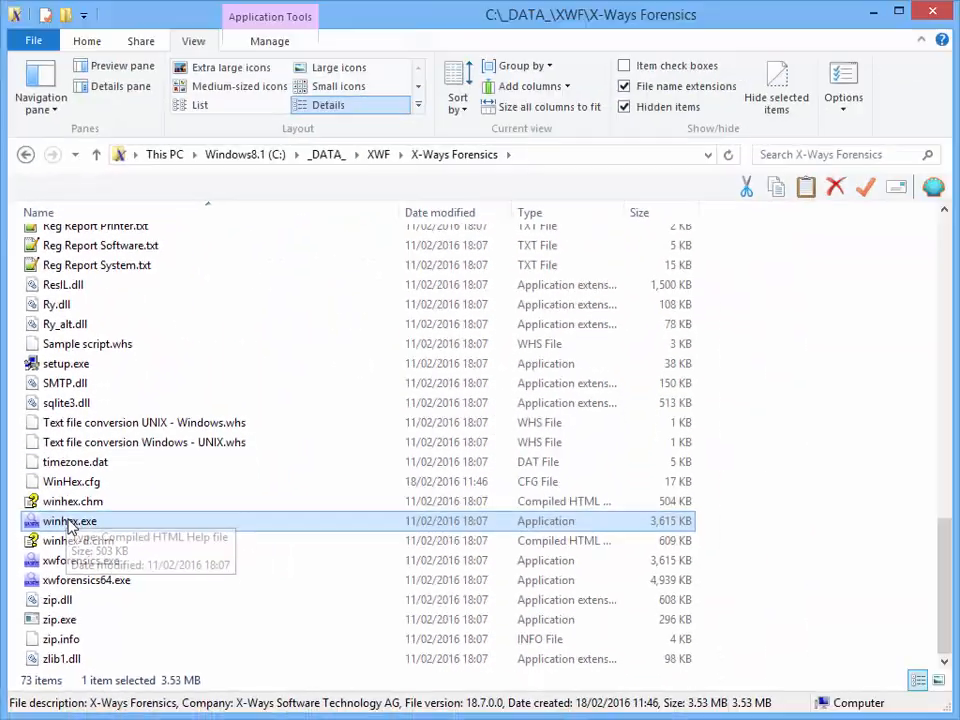
pyautogui.doubleClick(68, 520)
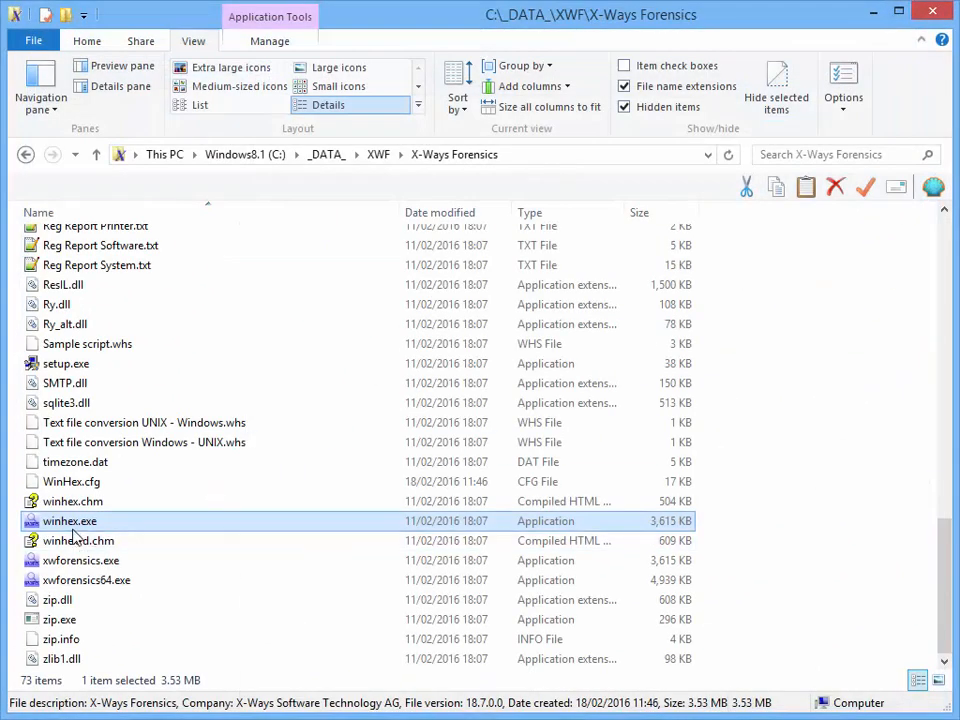
pyautogui.moveTo(70, 520)
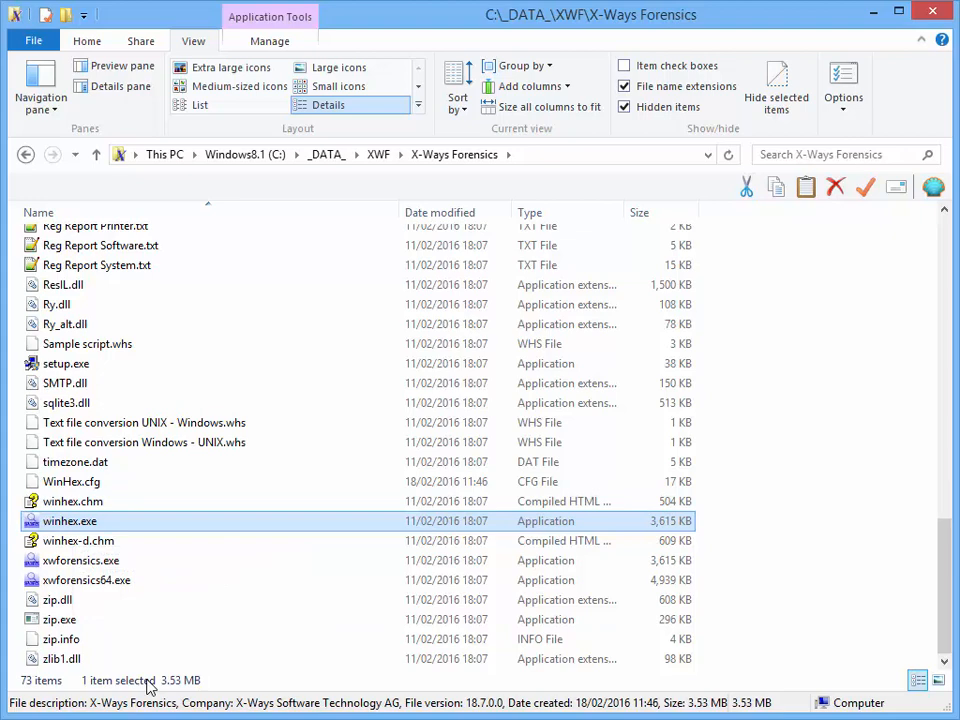
# Step: Duplicate xwforensics64.exe as winhex64.exe and launch it to start WinHex 18.7 x64
pyautogui.click(86, 580)
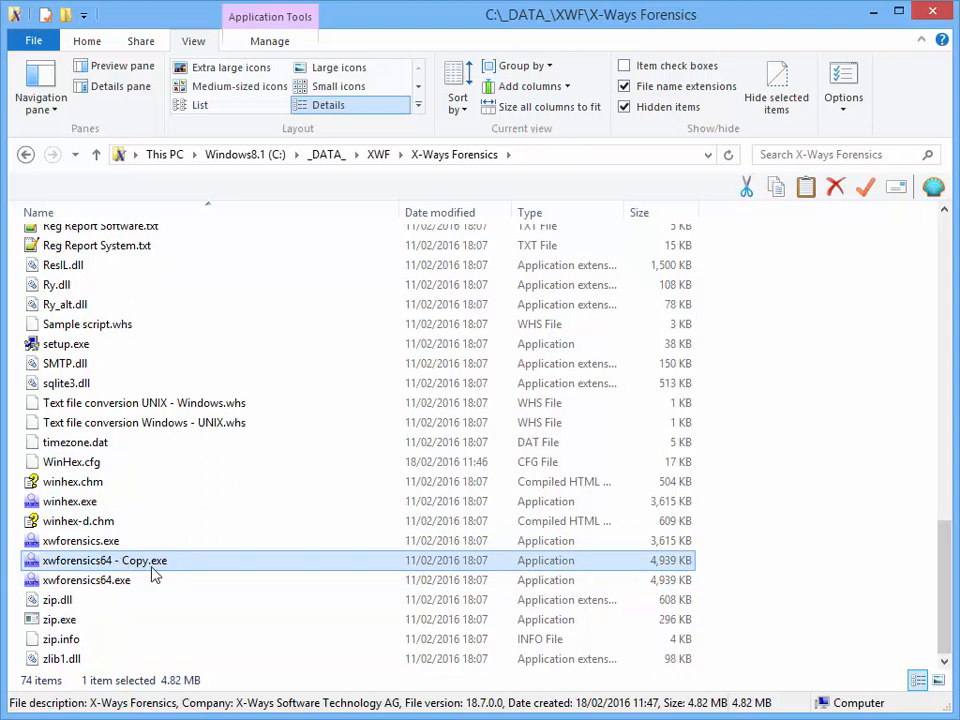
pyautogui.click(104, 560)
pyautogui.write('winhex64')
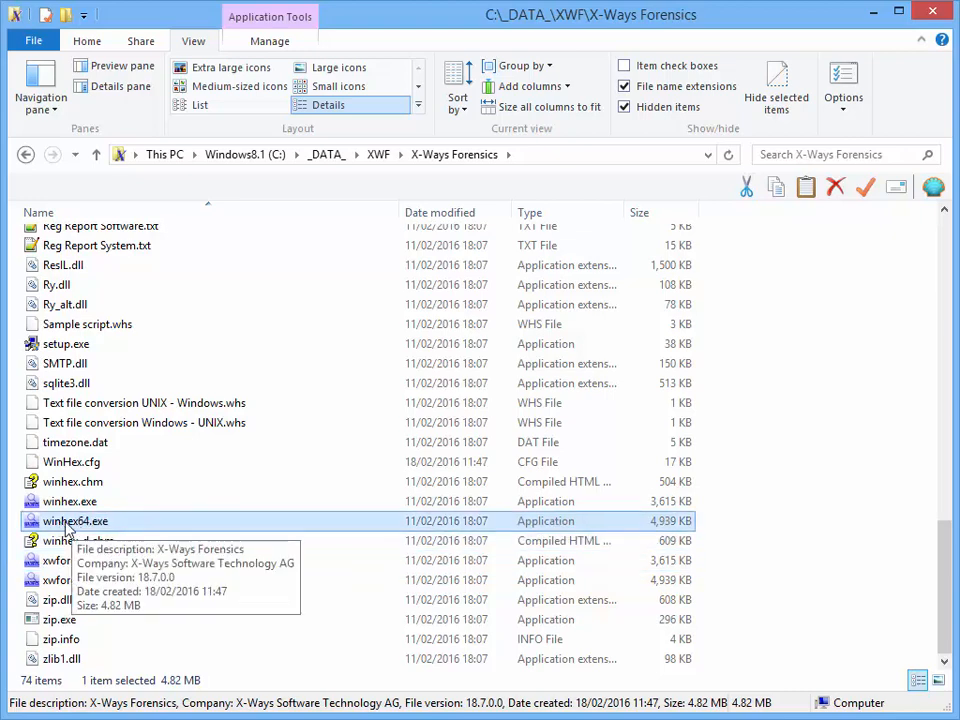
pyautogui.doubleClick(76, 520)
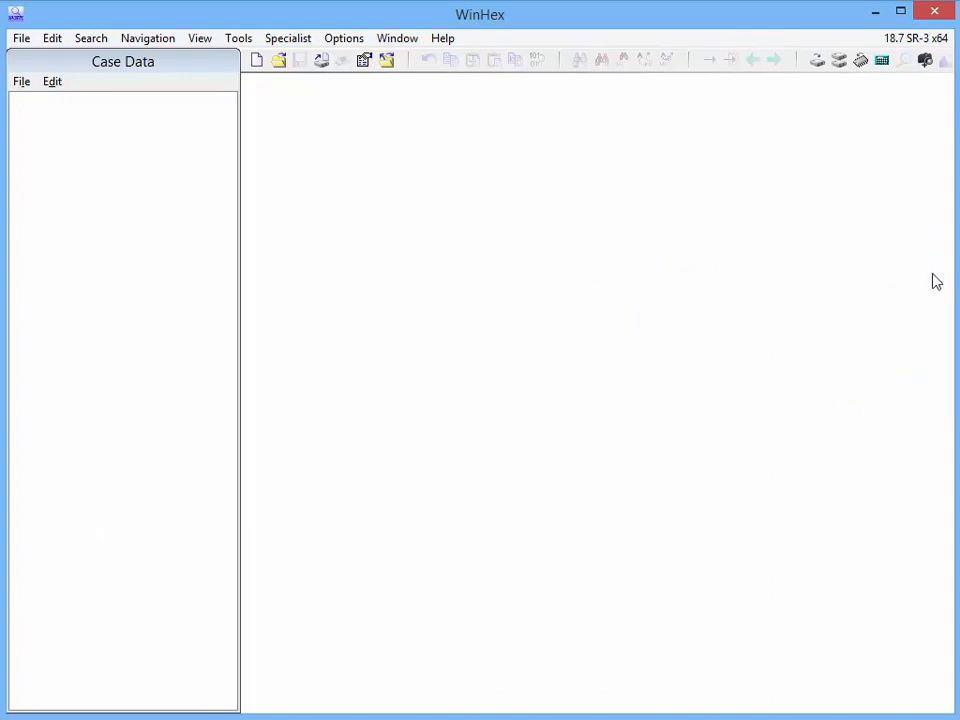
pyautogui.moveTo(348, 136)
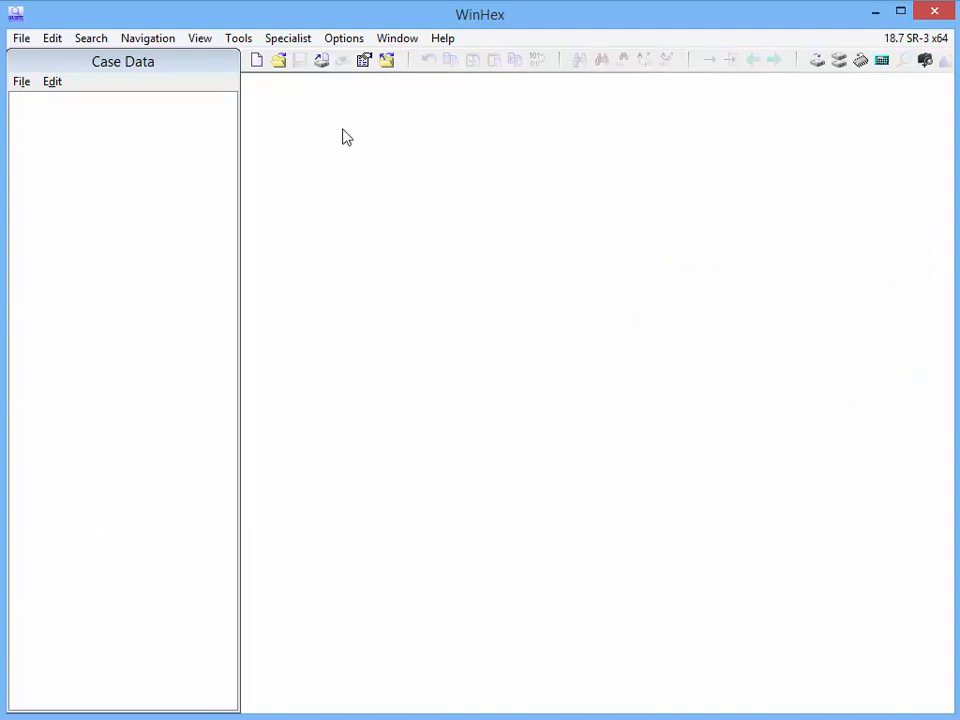